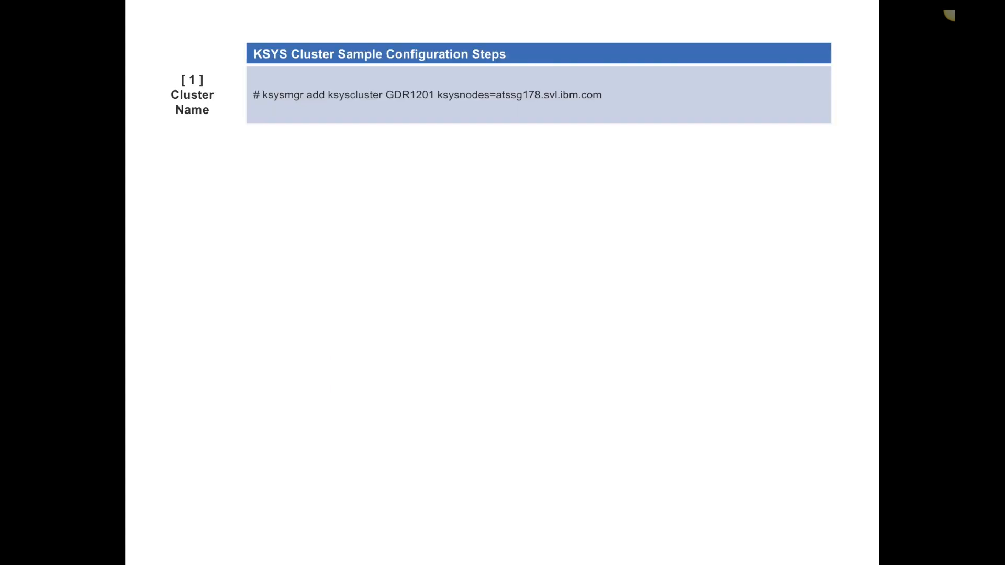
# Advance the slide to show step 2, Primary active and Secondary backup site definitions.
pyautogui.press('right')
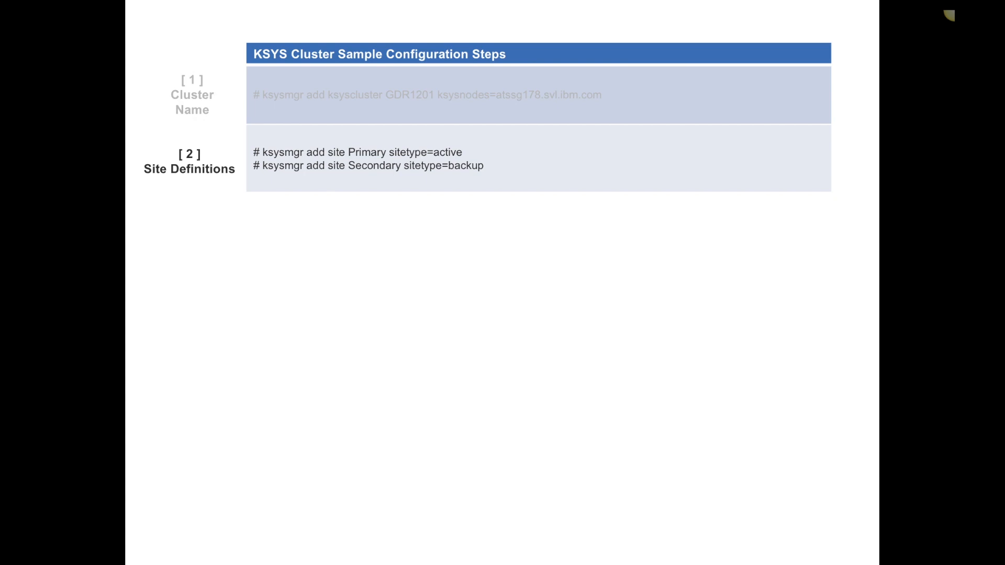
# Advance the slide to show step 3 adding HMCs and step 4 pairing hosts.
pyautogui.press('right')
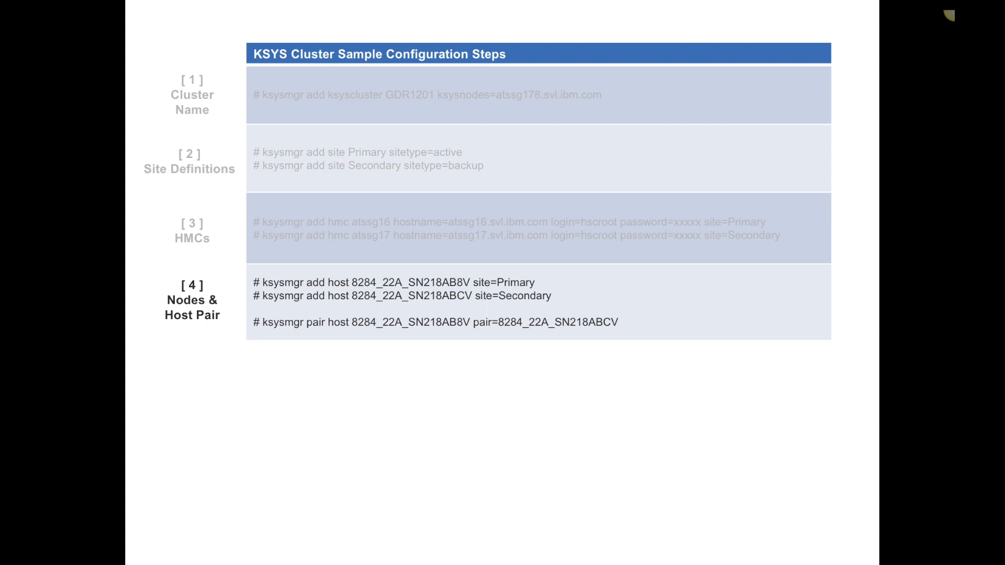
# Show the architecture diagram, then the Storage Subsystems step with storage_agent commands.
pyautogui.press('right')
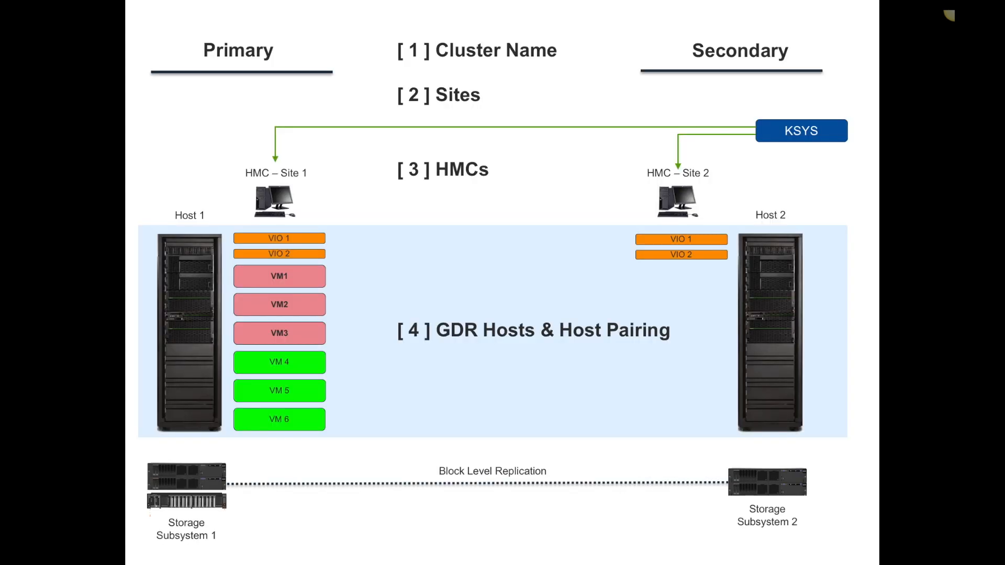
pyautogui.press('right')
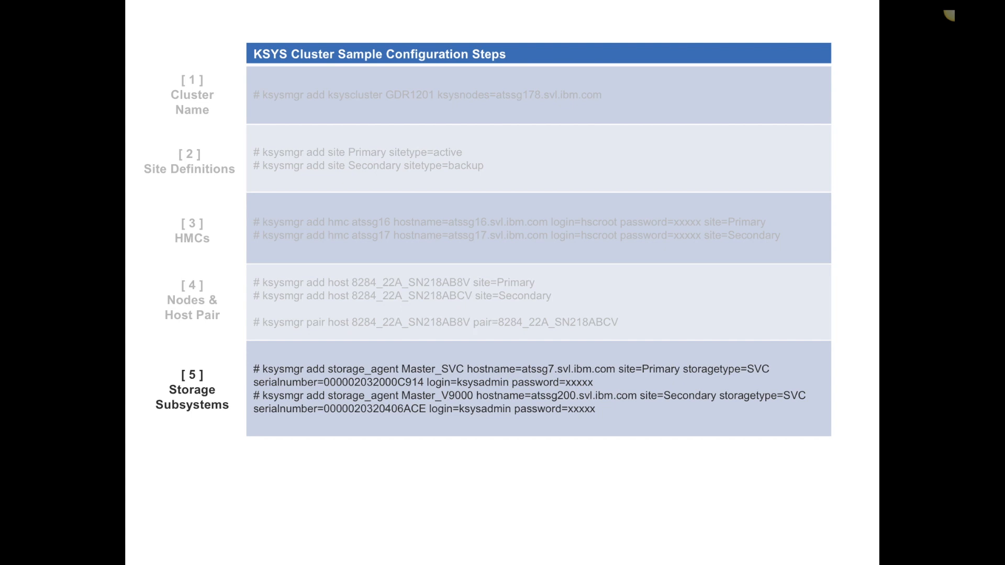